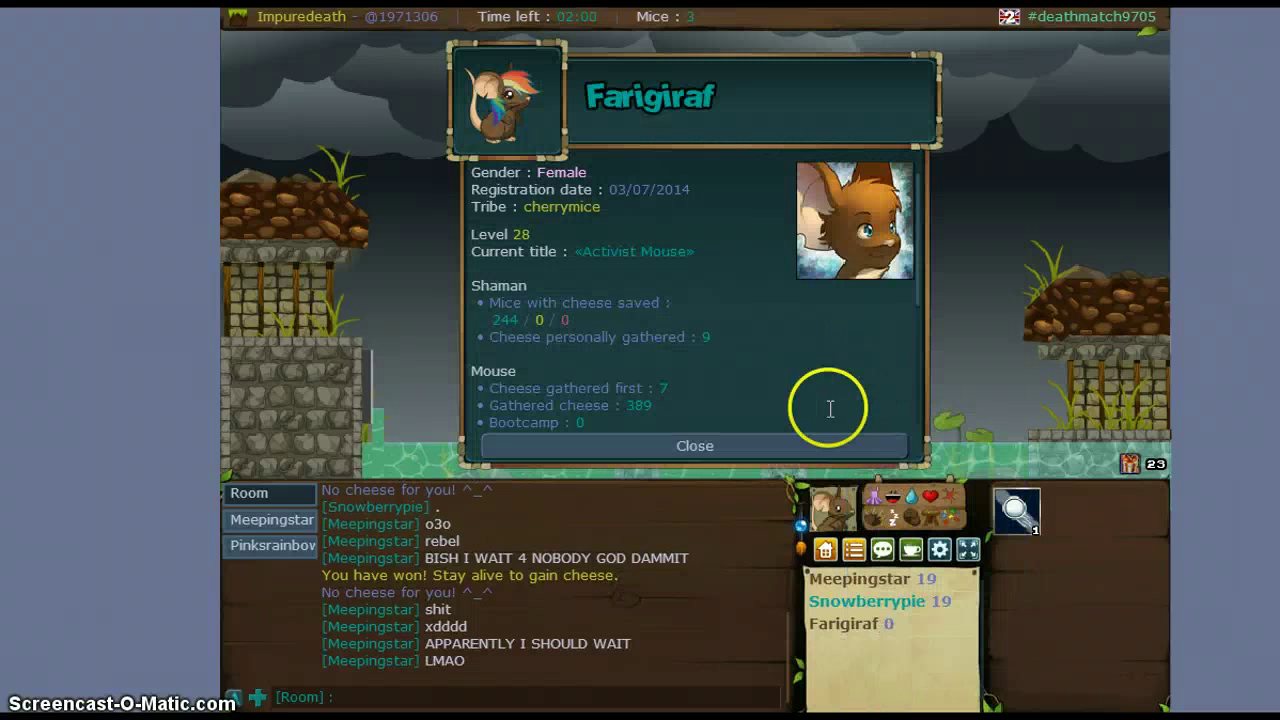
Step: Close the player's profile card to return to the deathmatch round
left_click(694, 446)
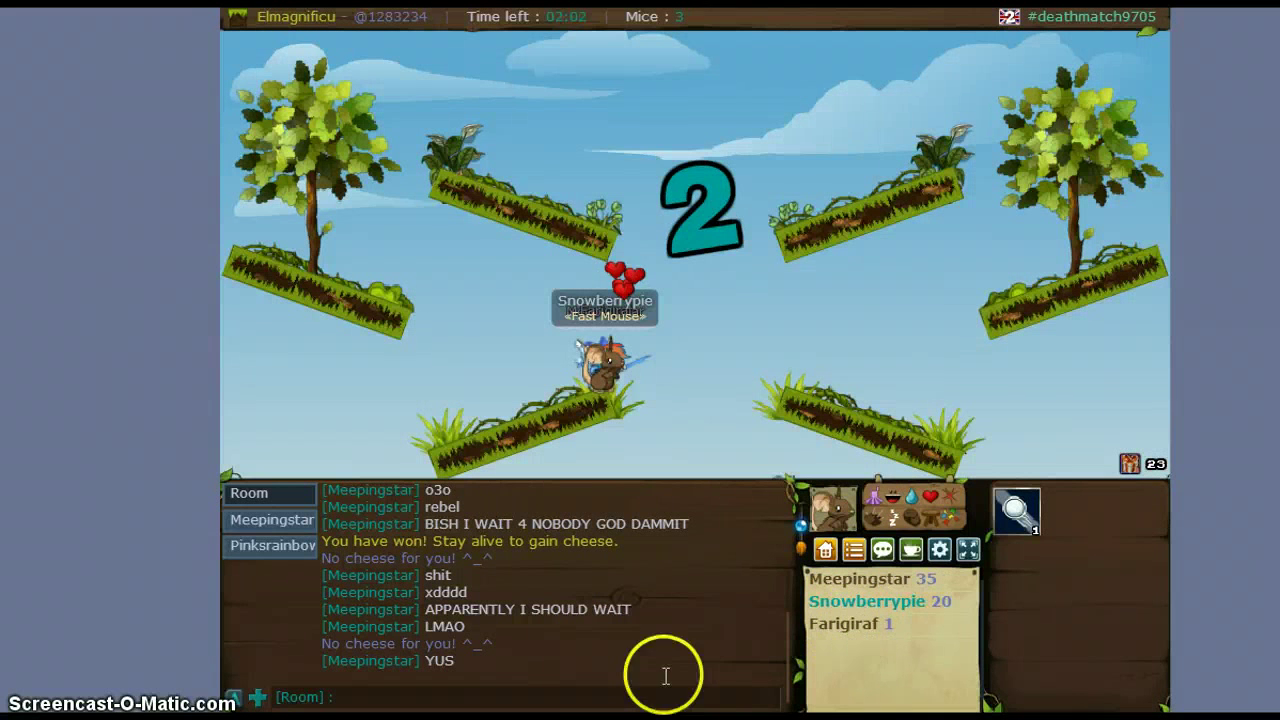
Step: Write 'who is f' in the chat while the private whisper conversation is brought up
type("who is f")
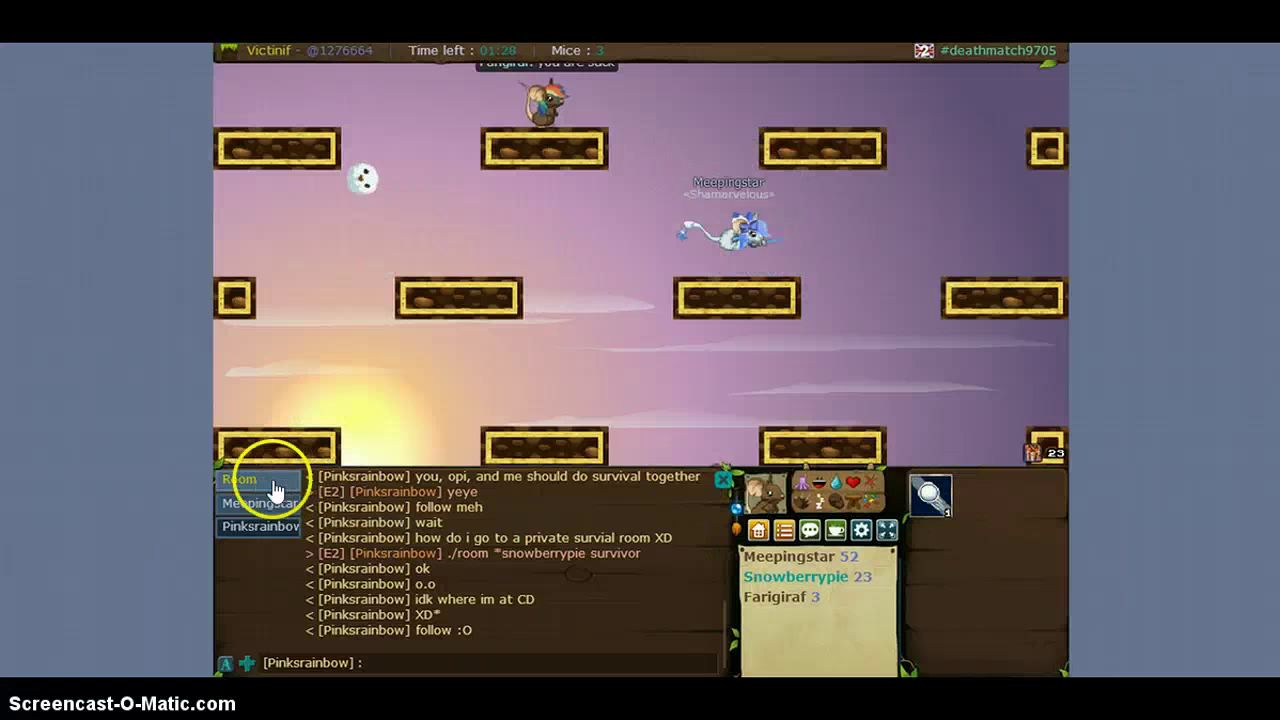
Step: Switch the chat from the whisper tab back to the Room conversation
left_click(240, 480)
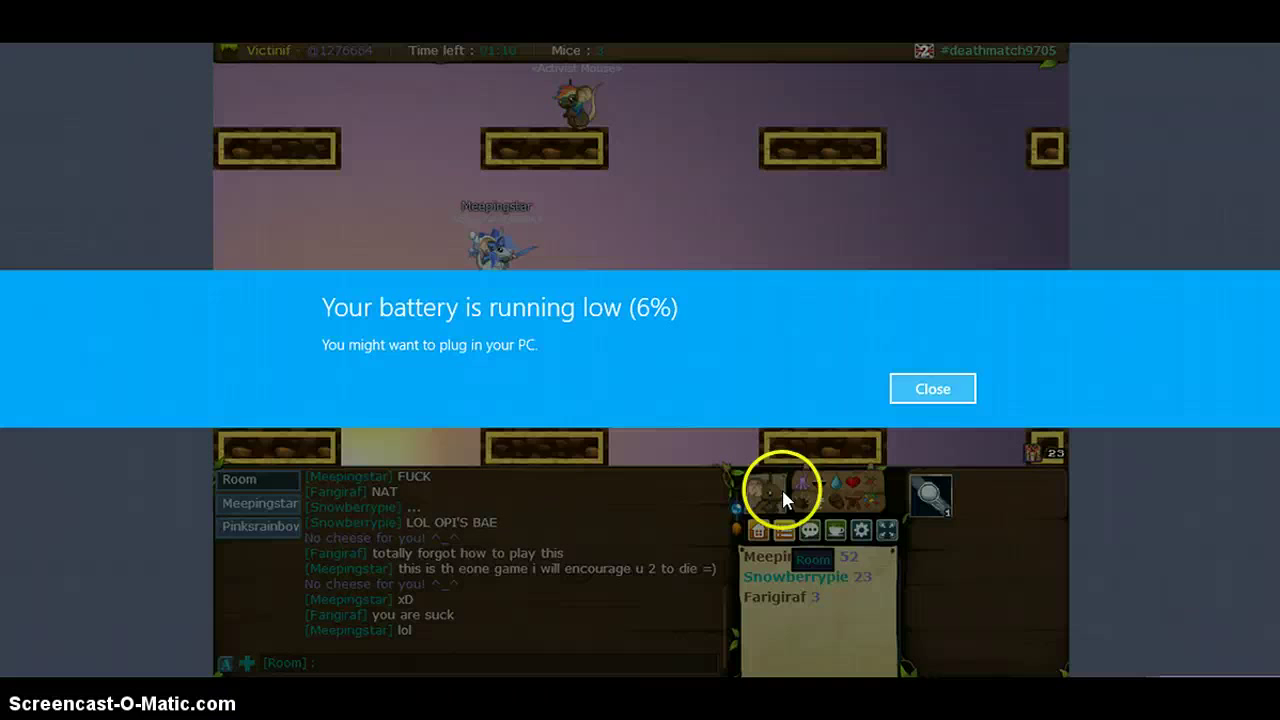
left_click(932, 388)
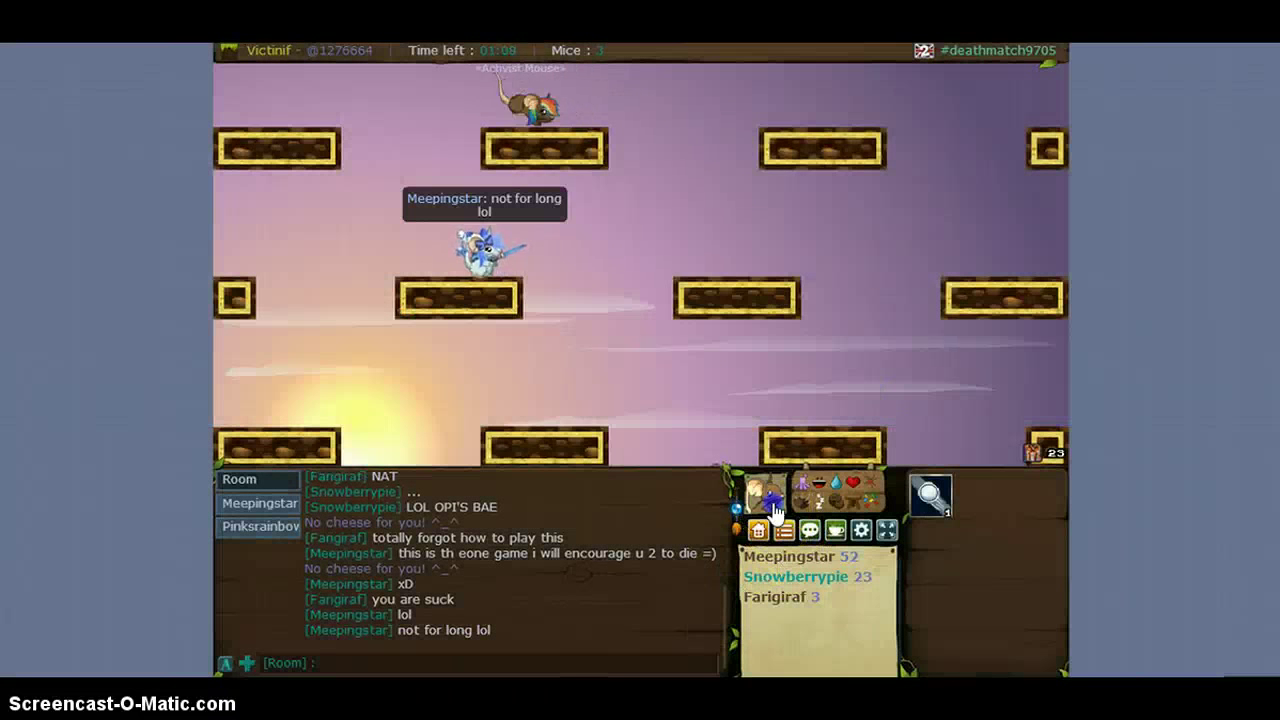
Step: View another player's profile card from their name, then close it
left_click(796, 576)
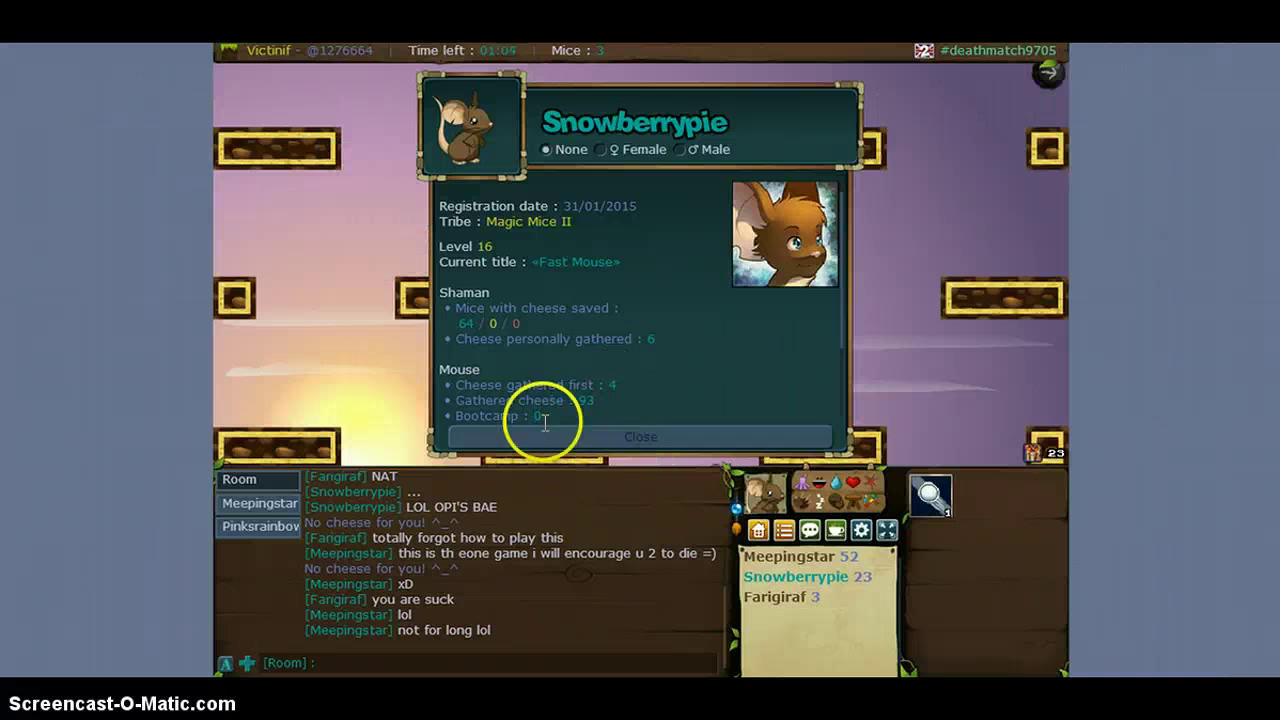
mouse_move(756, 270)
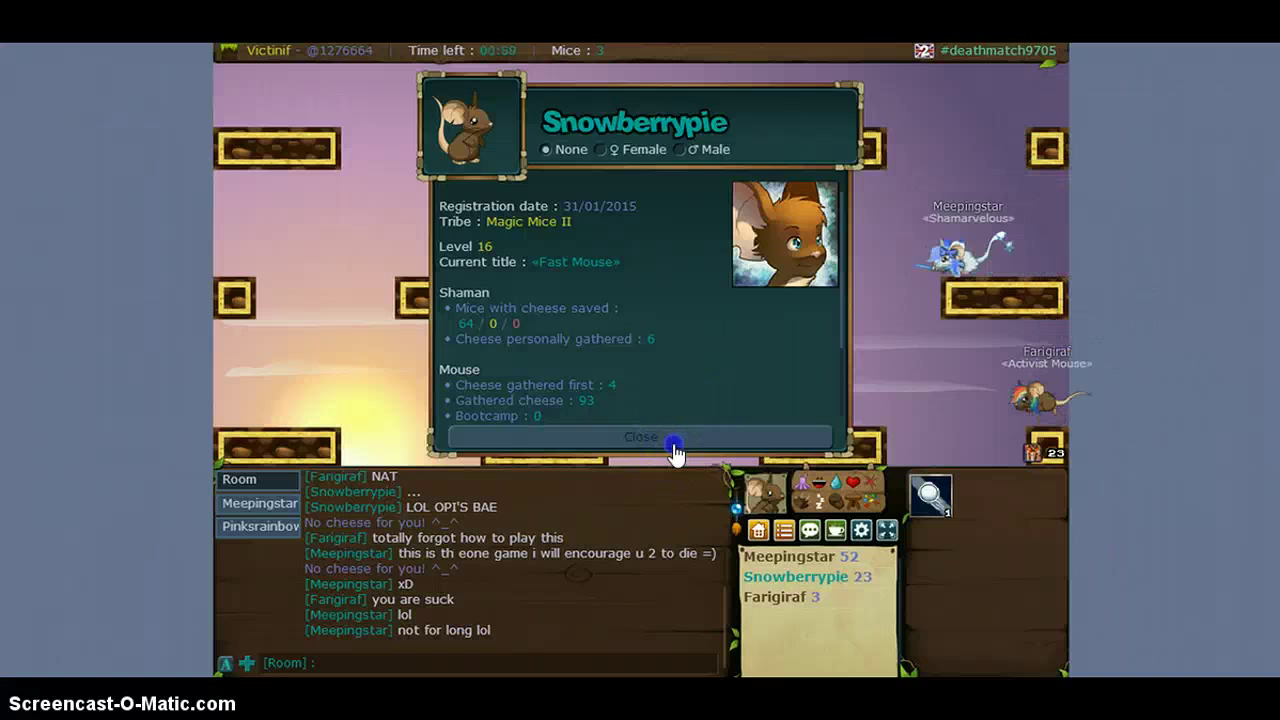
left_click(640, 436)
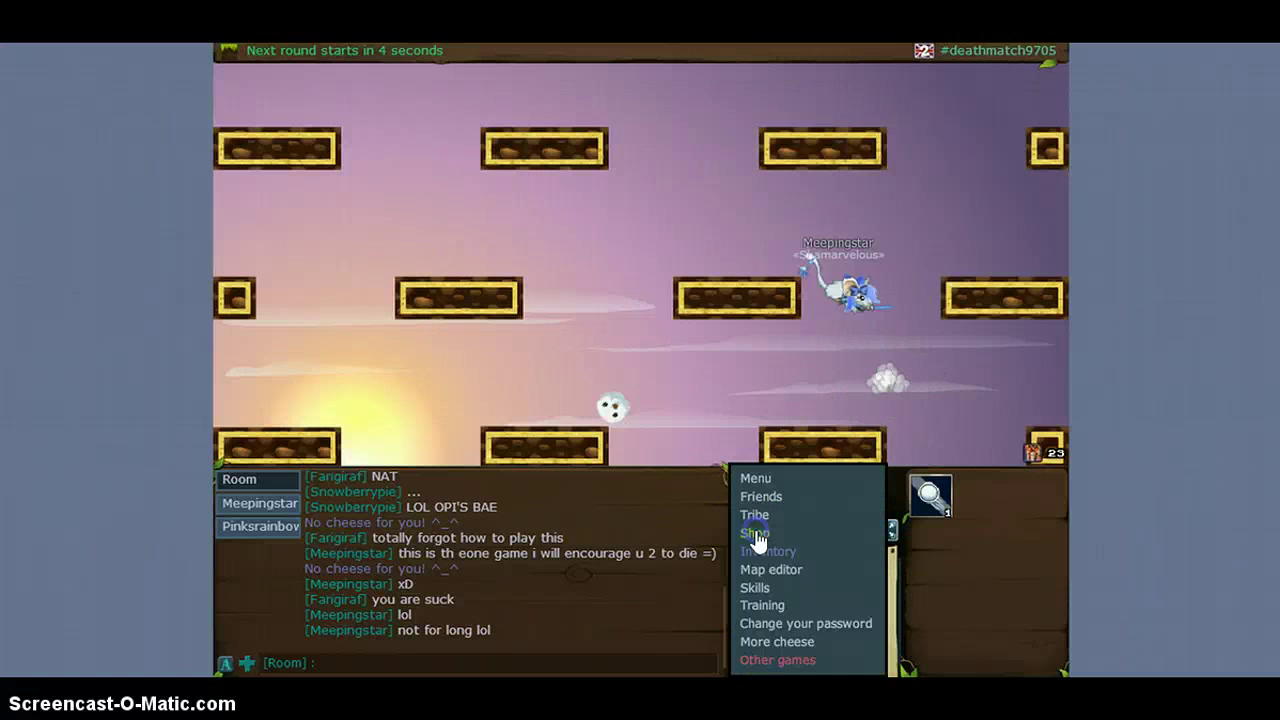
Step: Browse the shop with the All accessories filter and preview a 200-cheese accessory
left_click(752, 532)
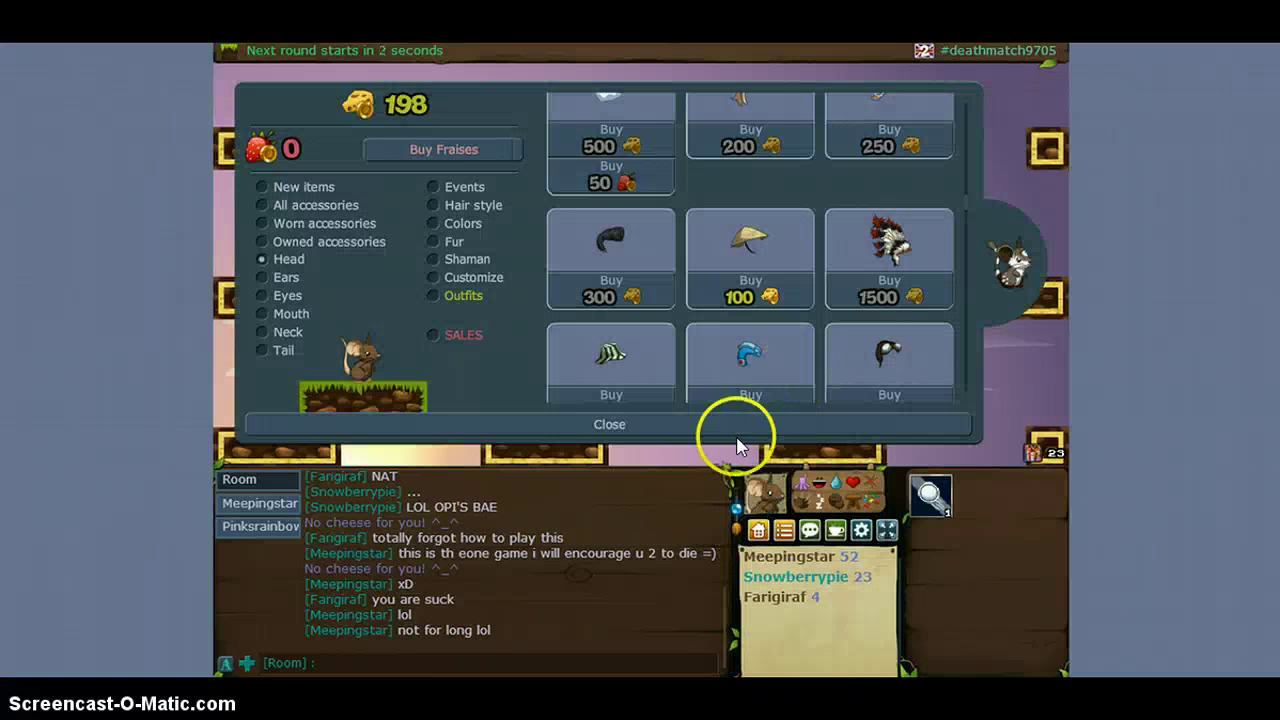
mouse_move(888, 244)
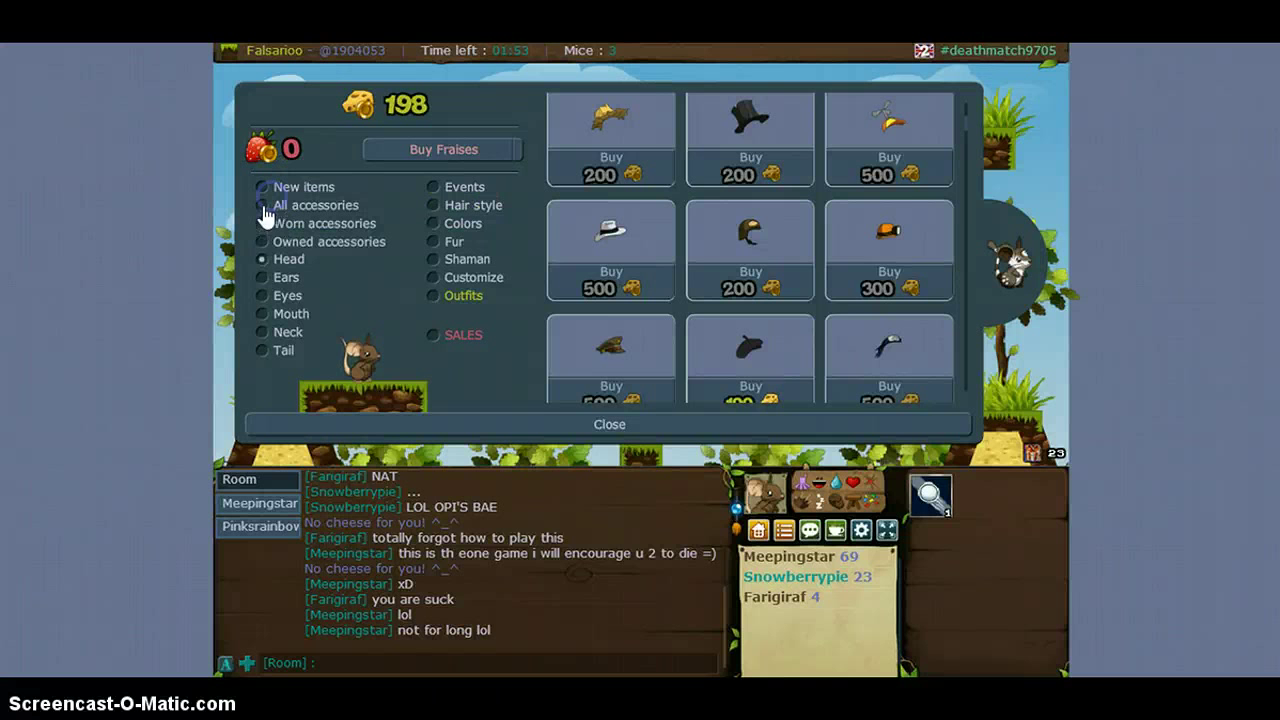
left_click(264, 204)
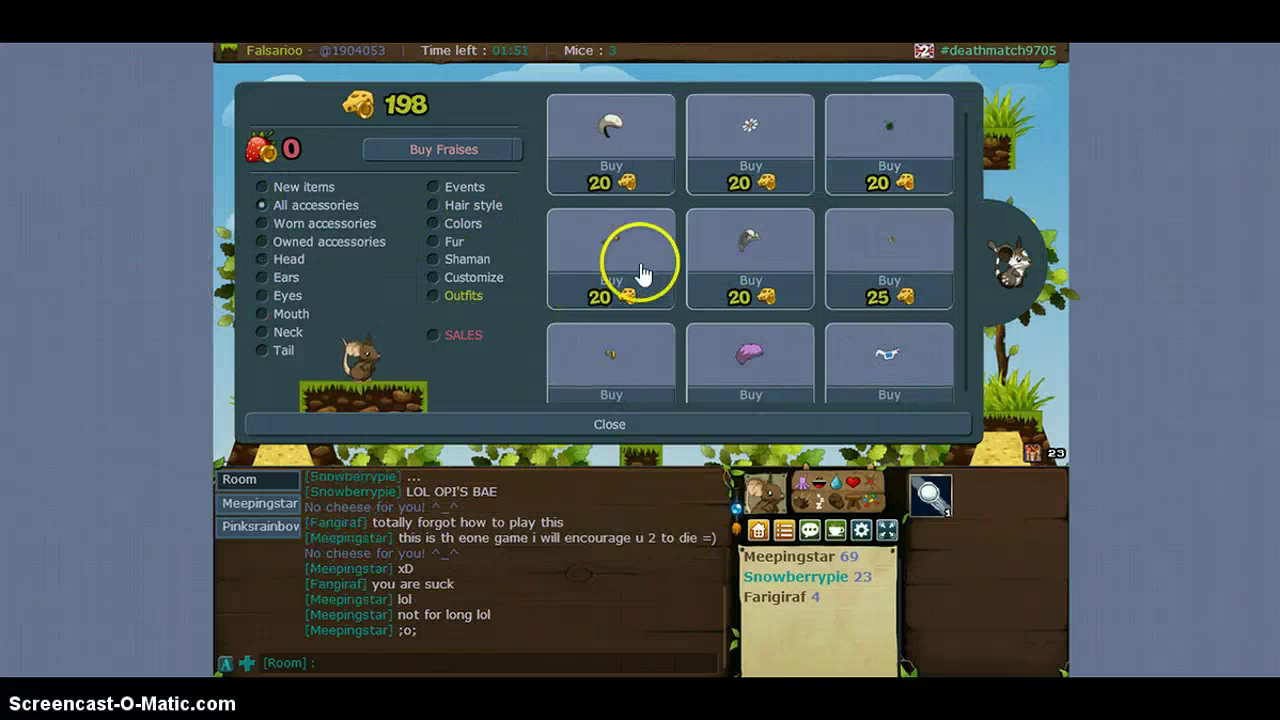
mouse_move(488, 412)
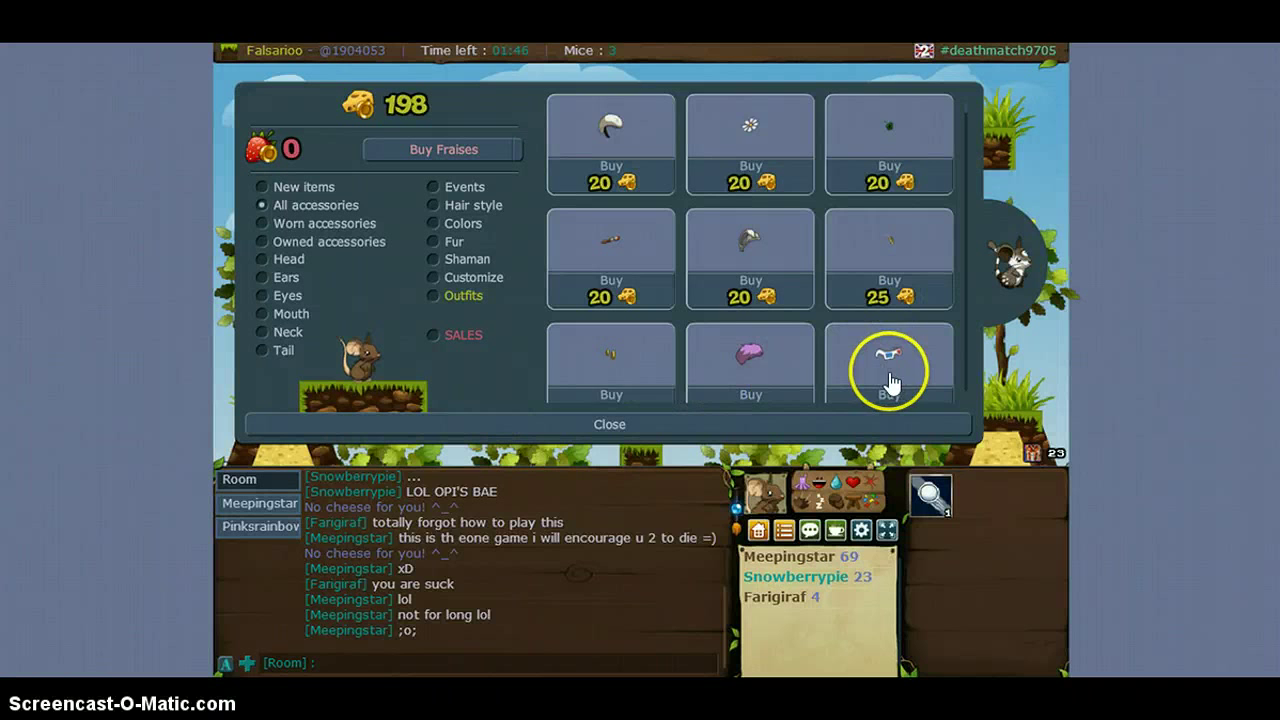
scroll("down", 3)
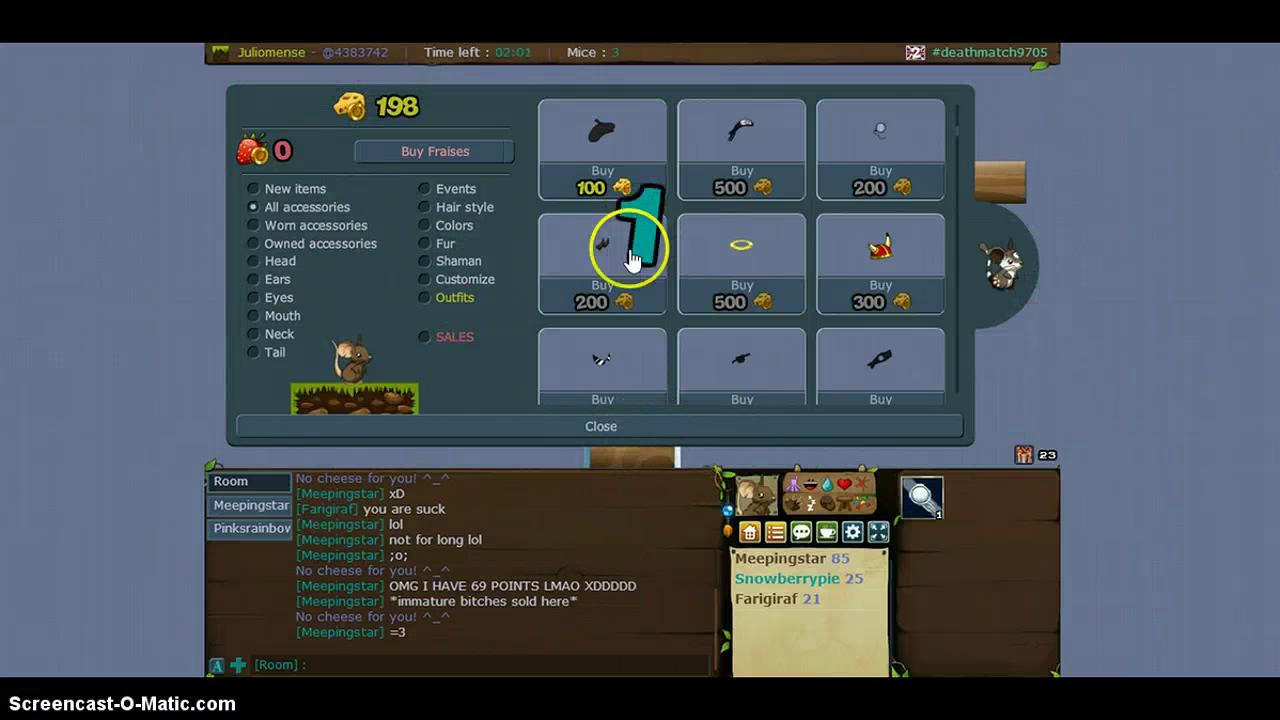
left_click(600, 426)
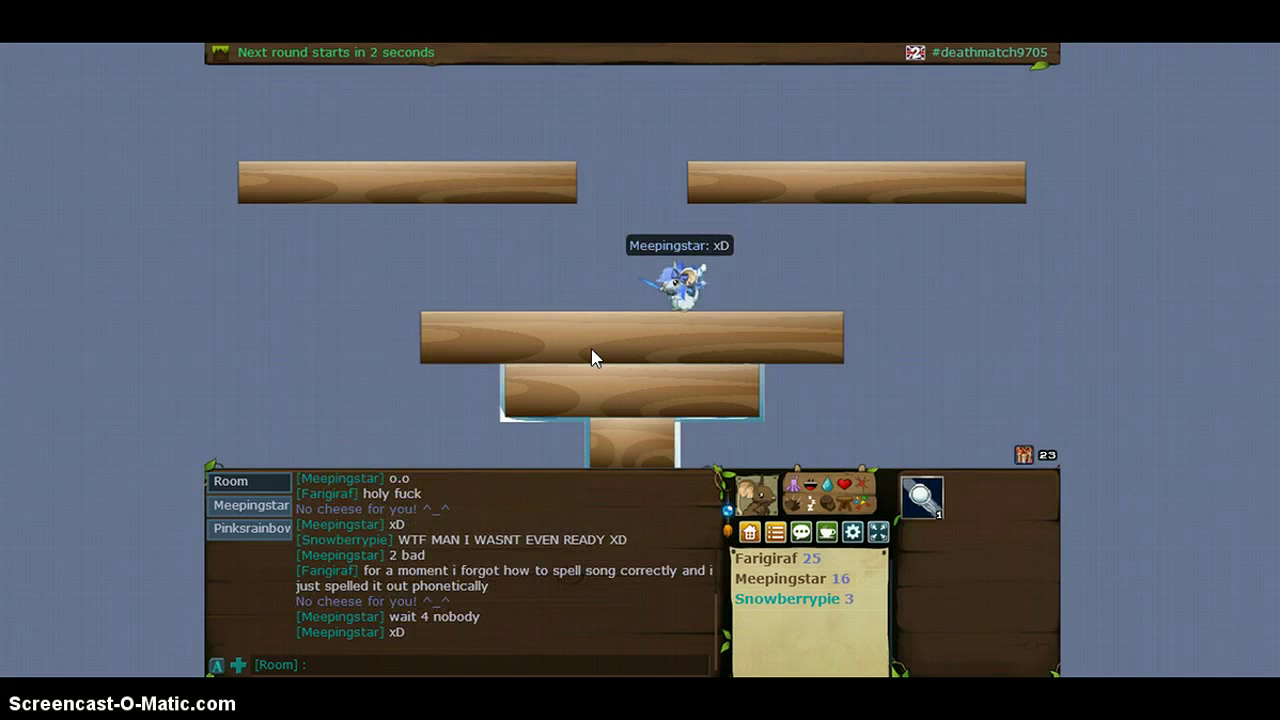
mouse_move(888, 540)
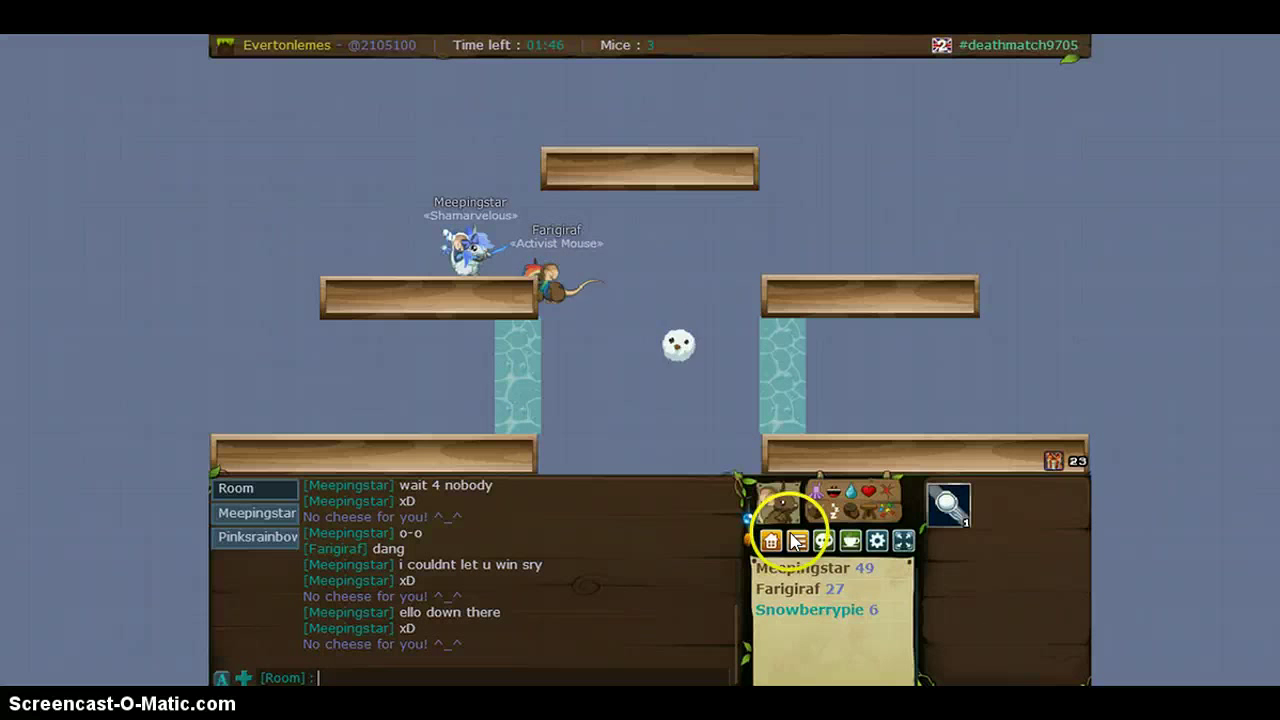
left_click(772, 540)
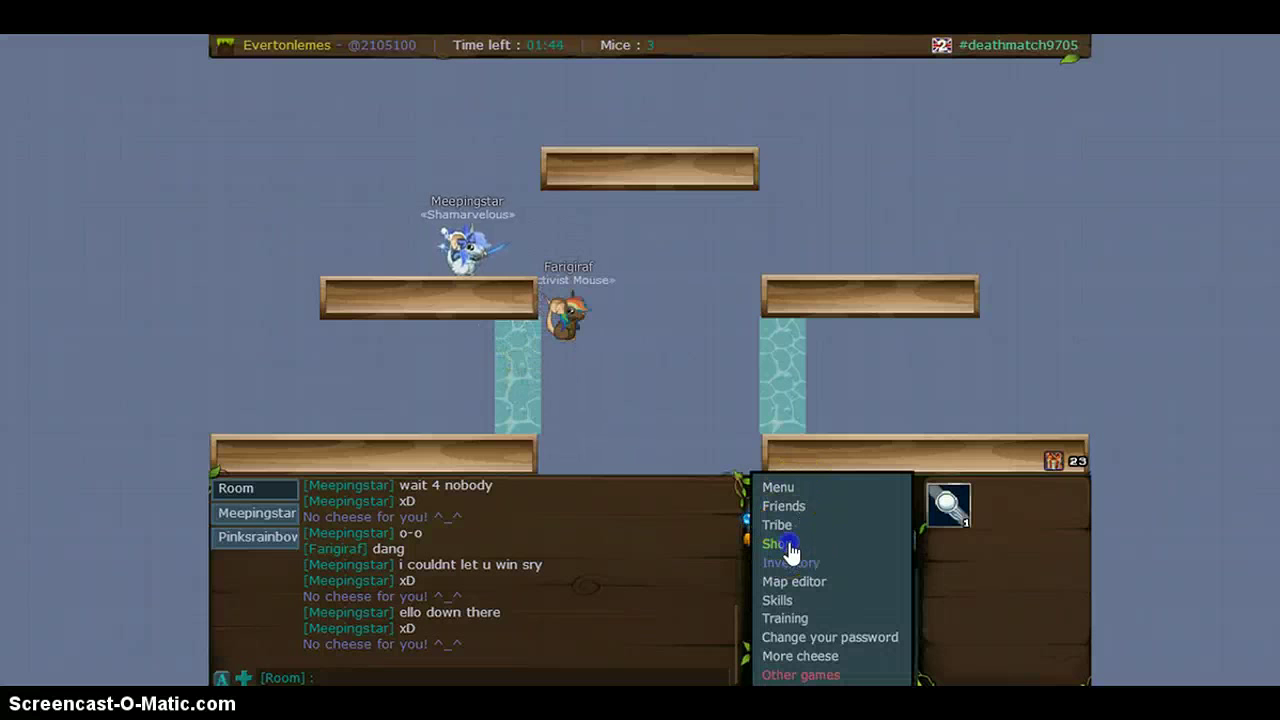
left_click(776, 544)
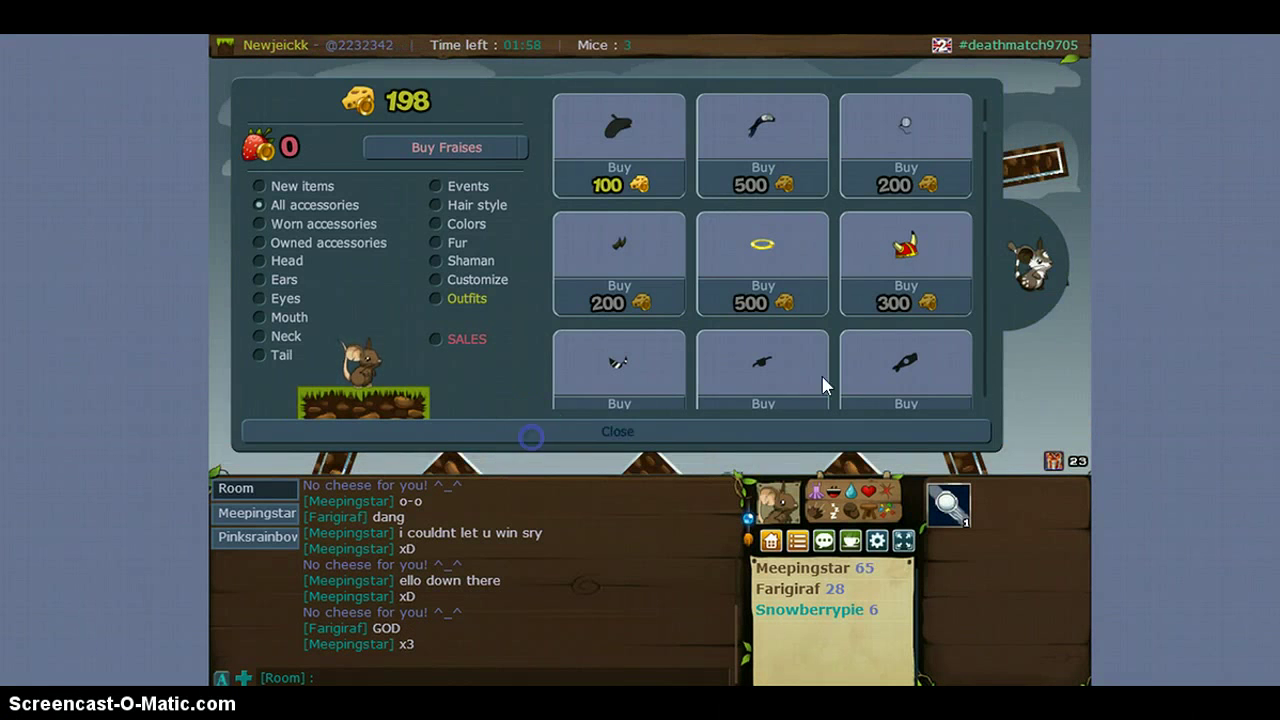
left_click(616, 432)
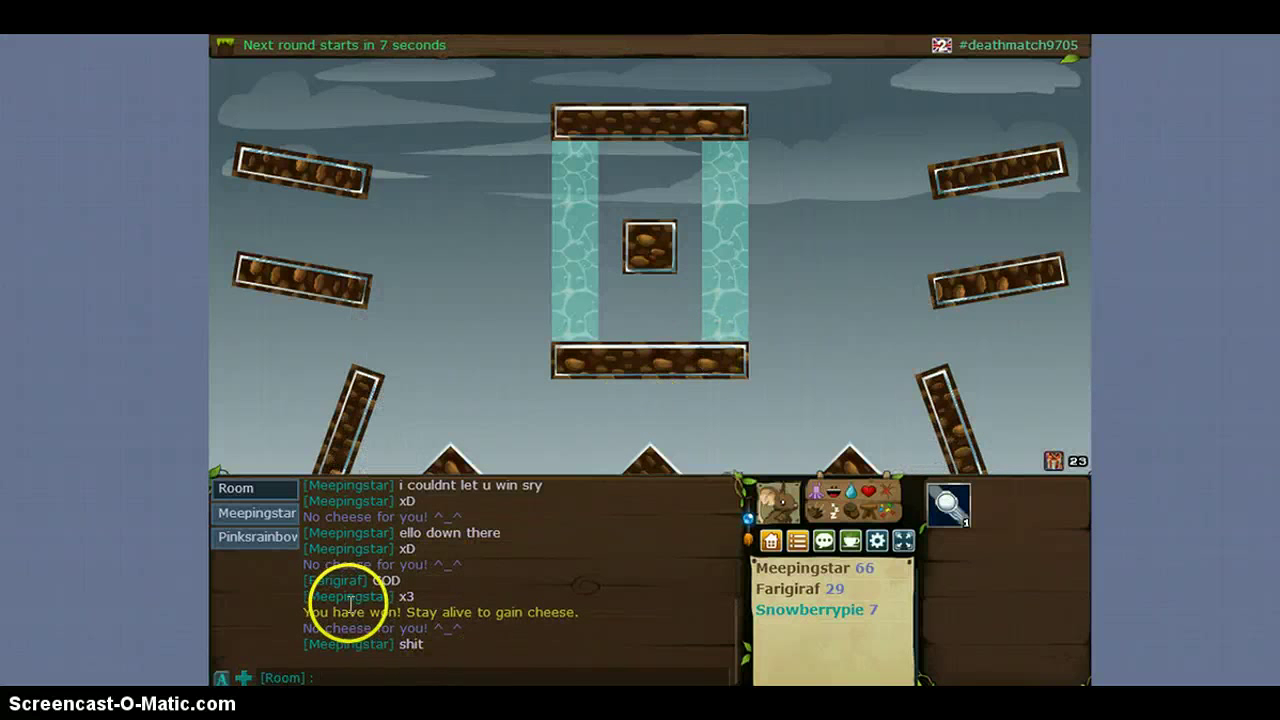
Step: Post 'i had that but i didnt know' to the room chat
type("s")
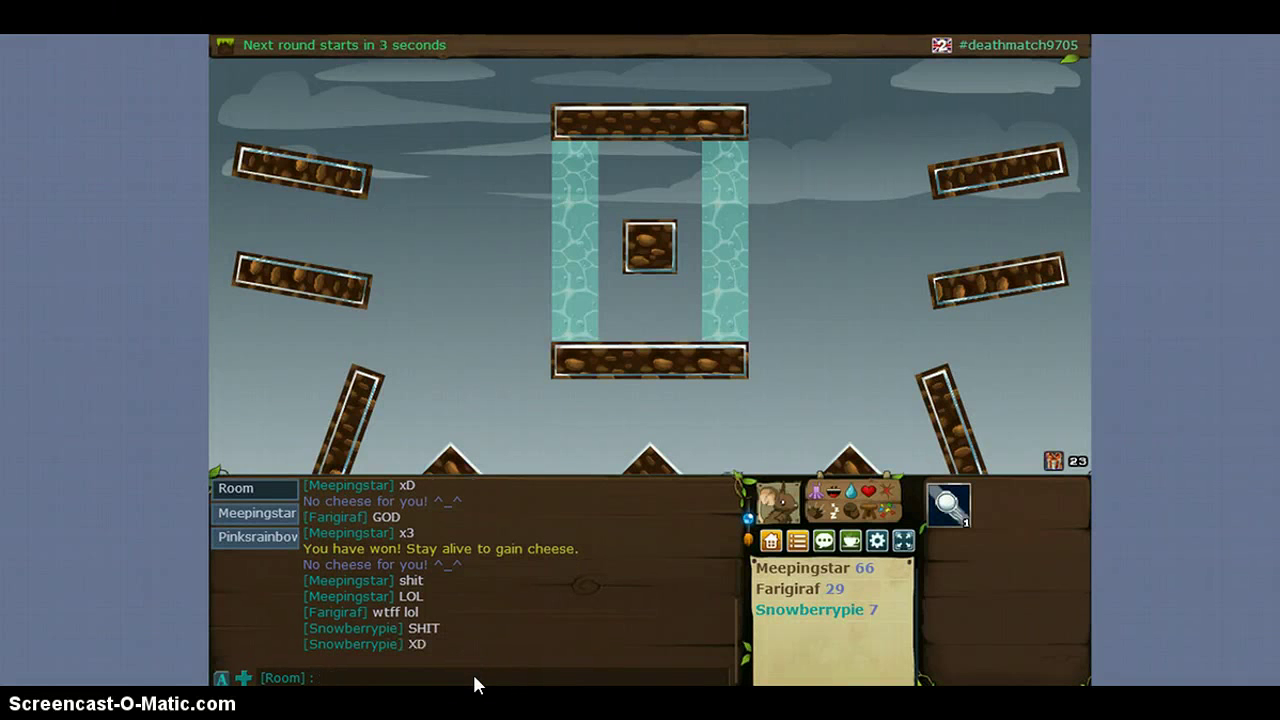
type("i had that")
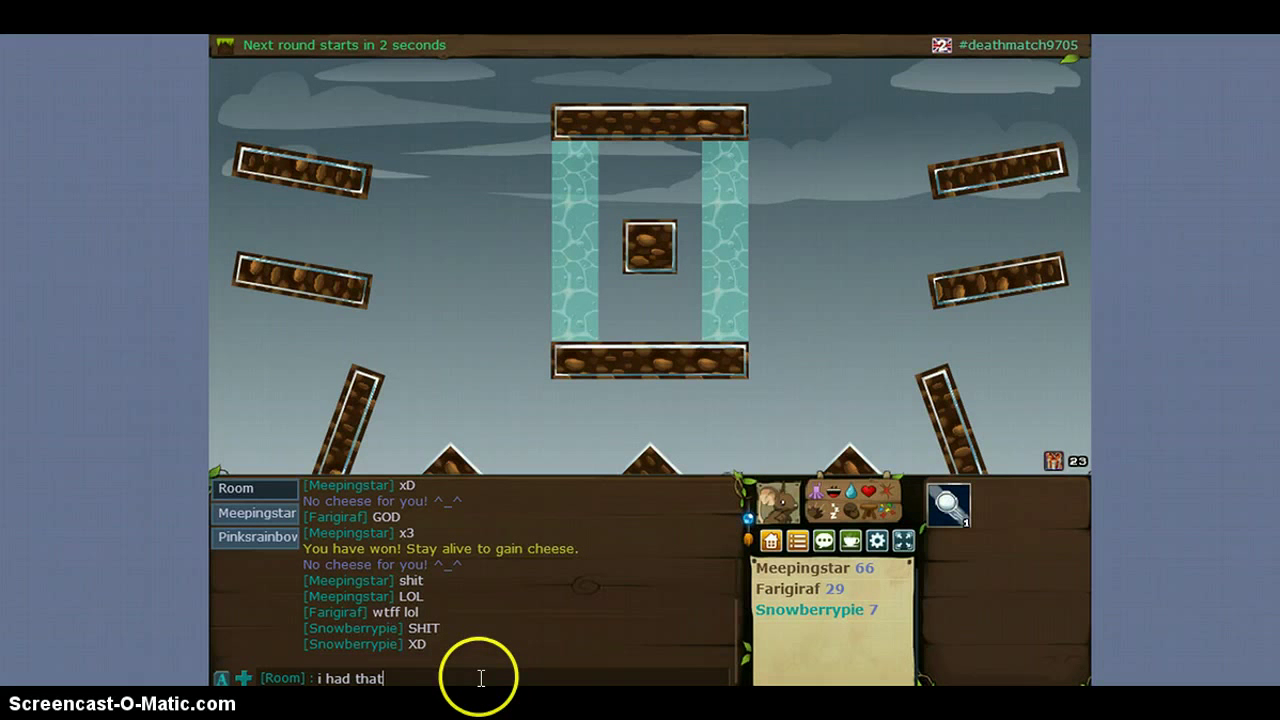
type("but i didnt know")
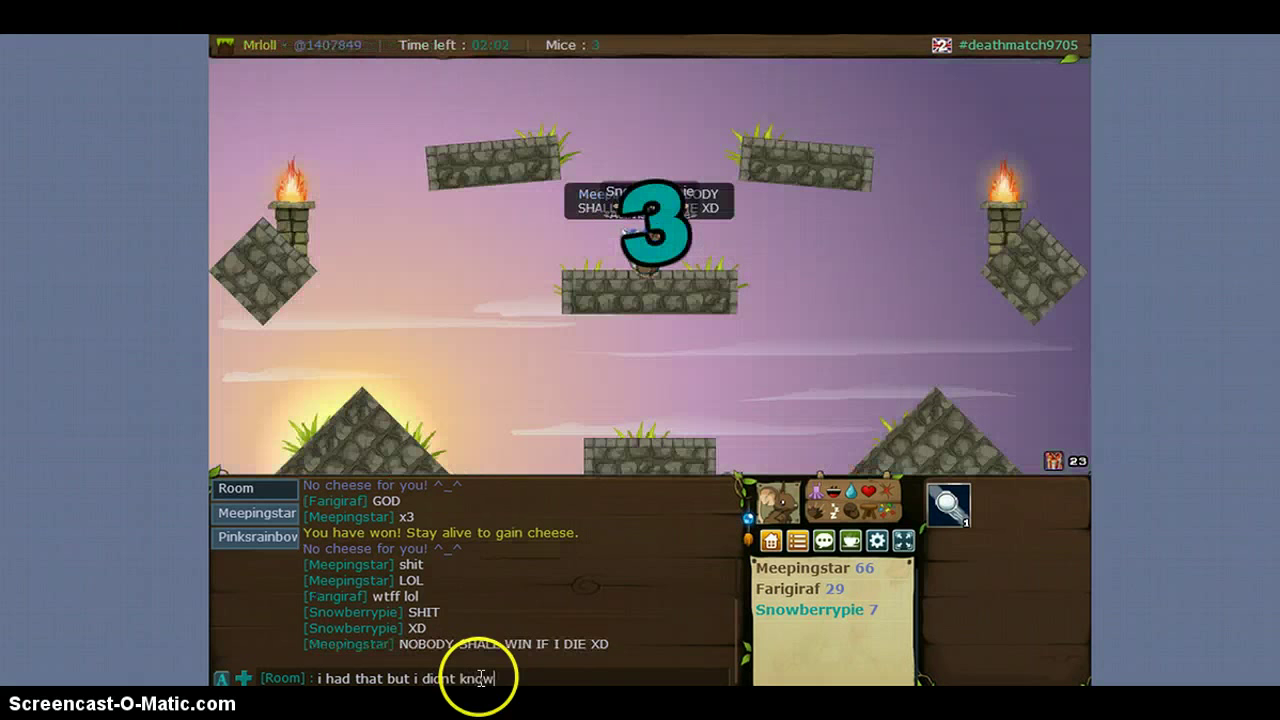
key("Return")
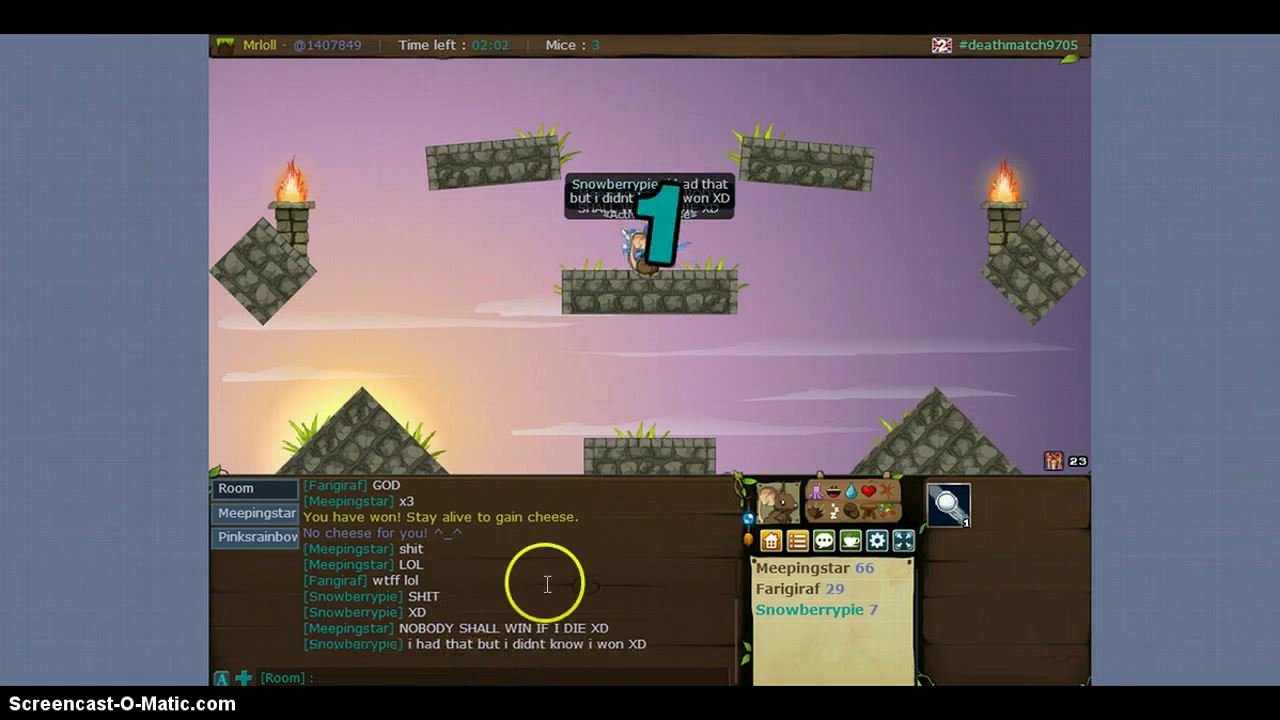